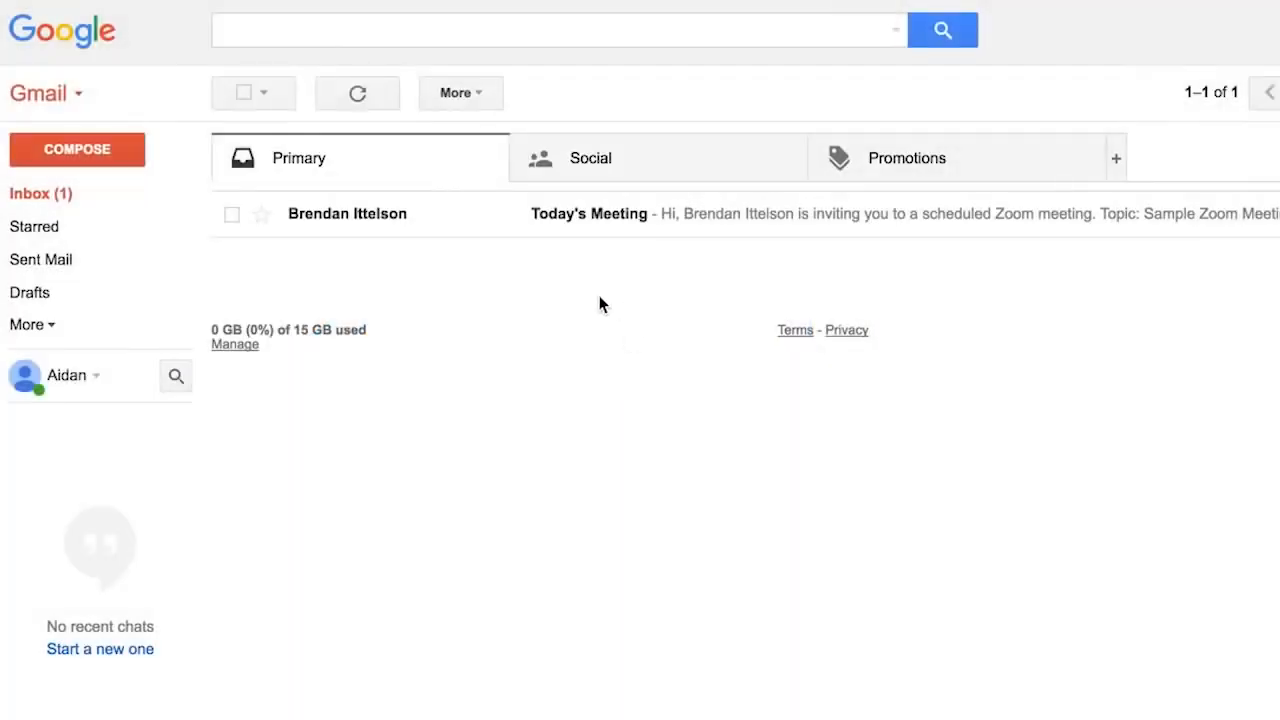
{"action": "mouse_move", "coordinate": [712, 212]}
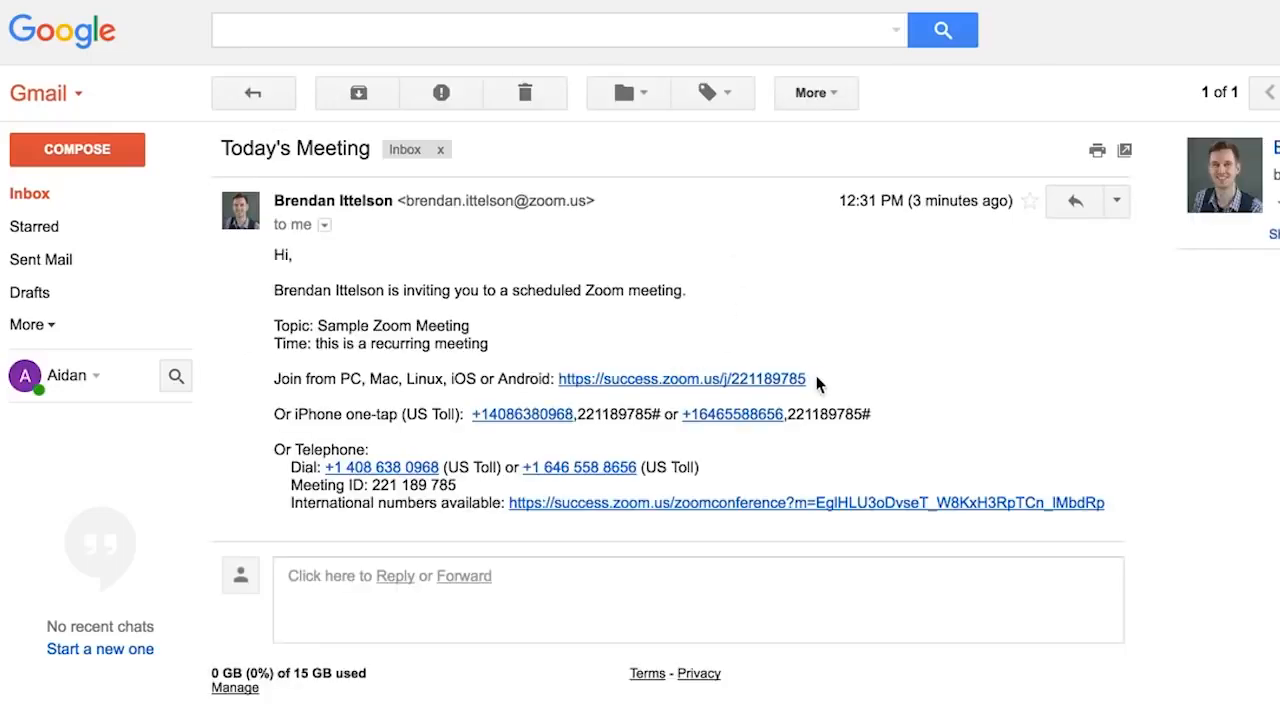
{"action": "mouse_move", "coordinate": [608, 388]}
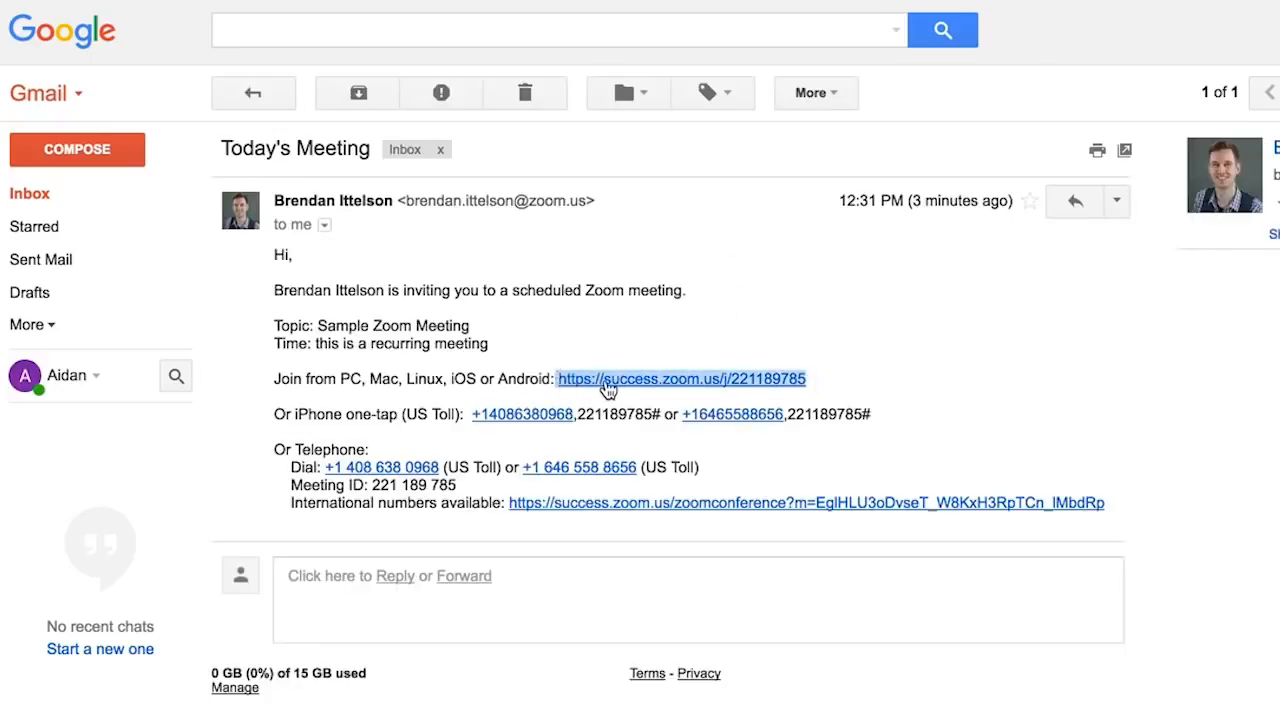
{"action": "left_click", "coordinate": [680, 378]}
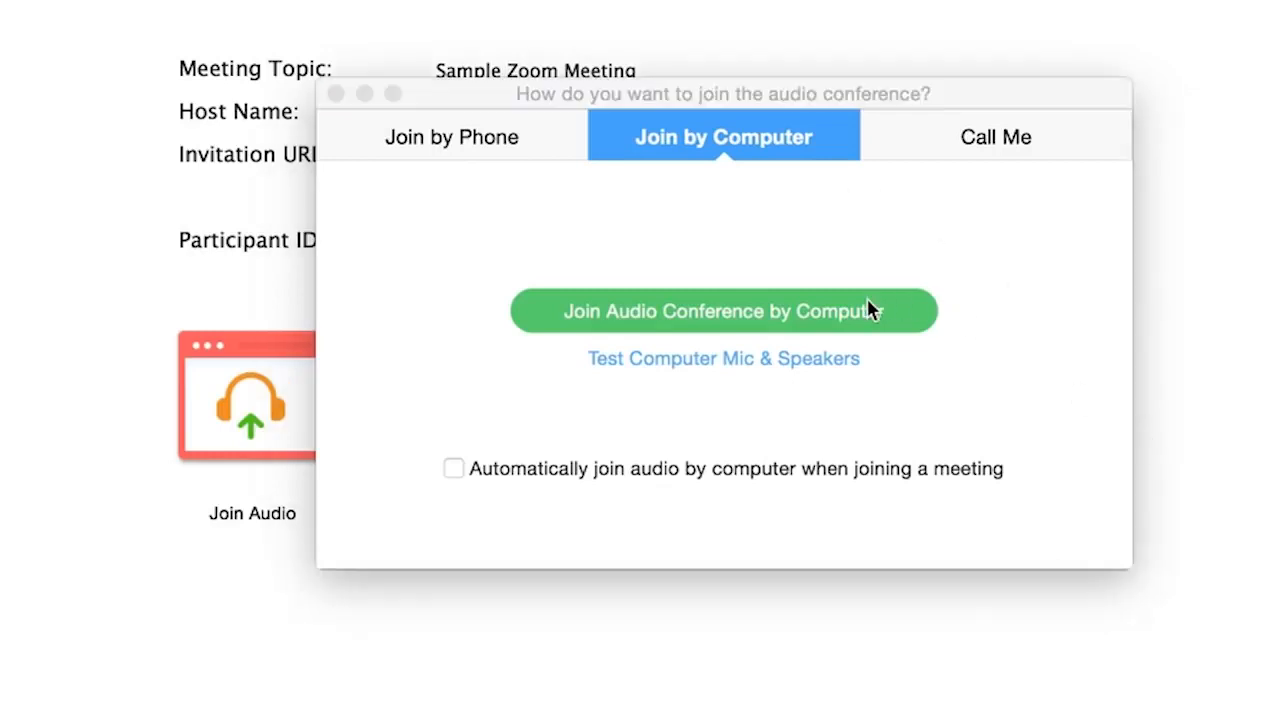
Join the Sample Zoom Meeting's audio by computer, closing the audio-choice prompt
{"action": "left_click", "coordinate": [724, 312]}
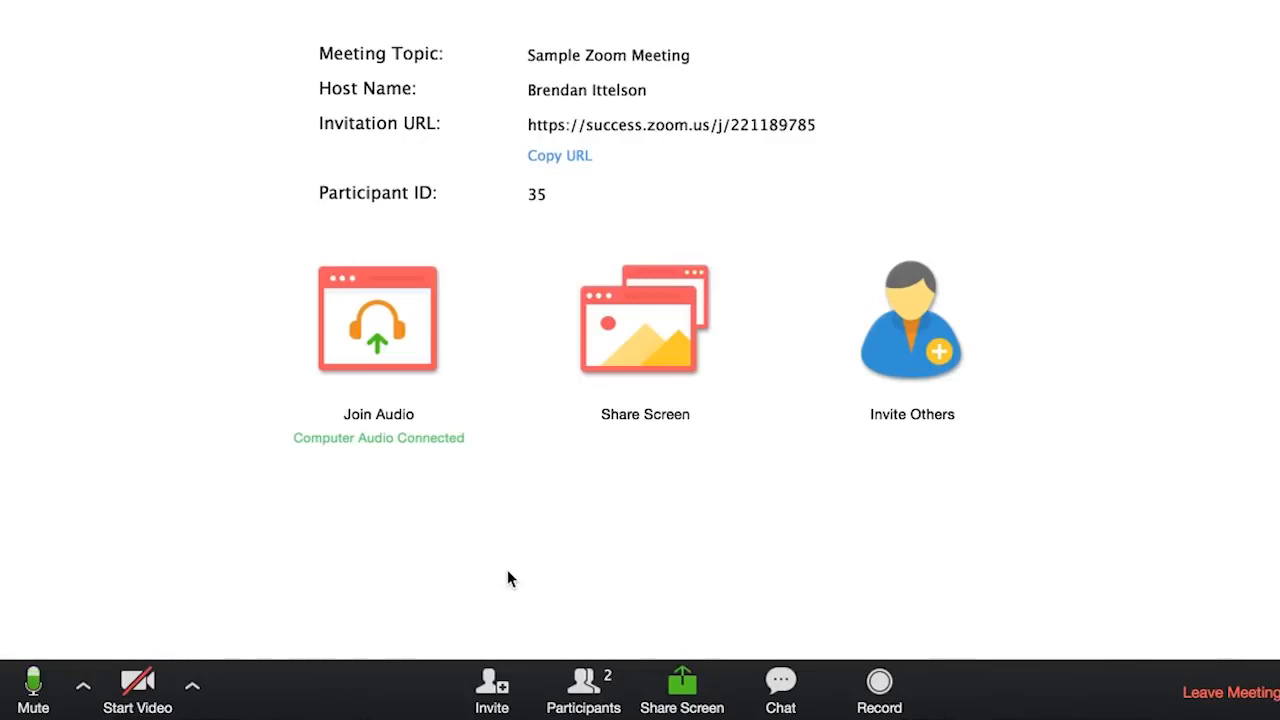
{"action": "mouse_move", "coordinate": [136, 690]}
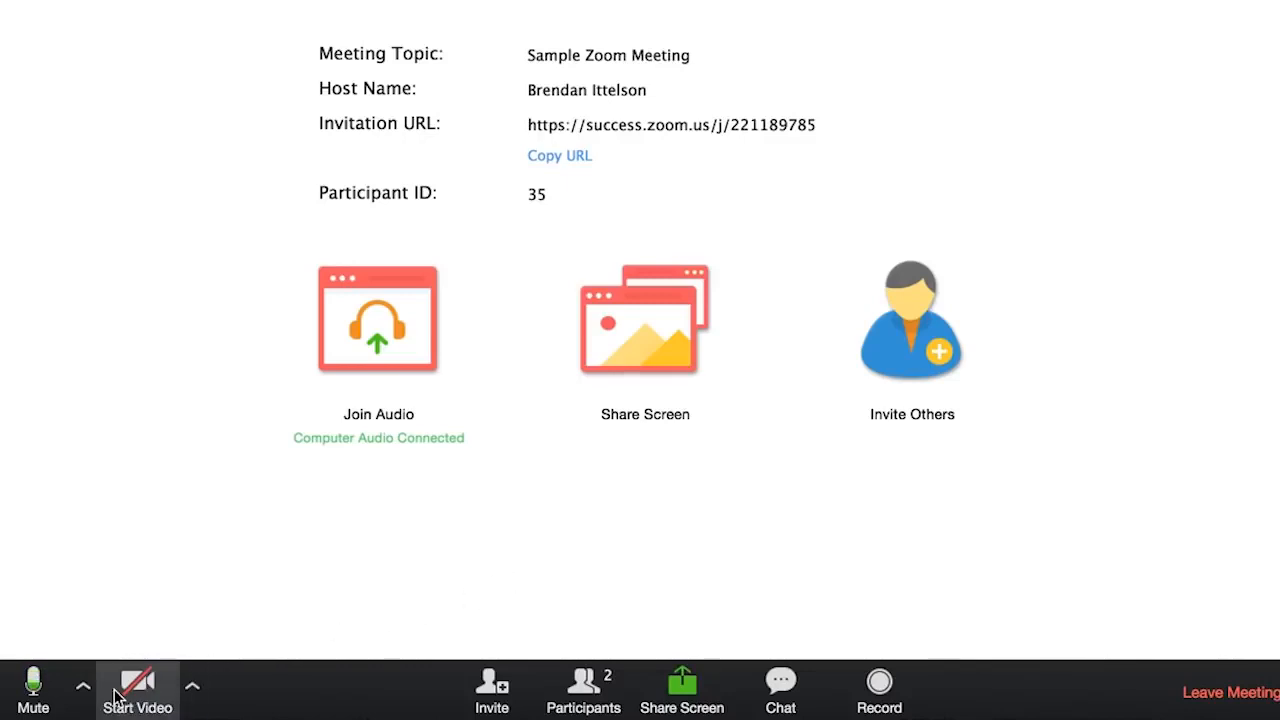